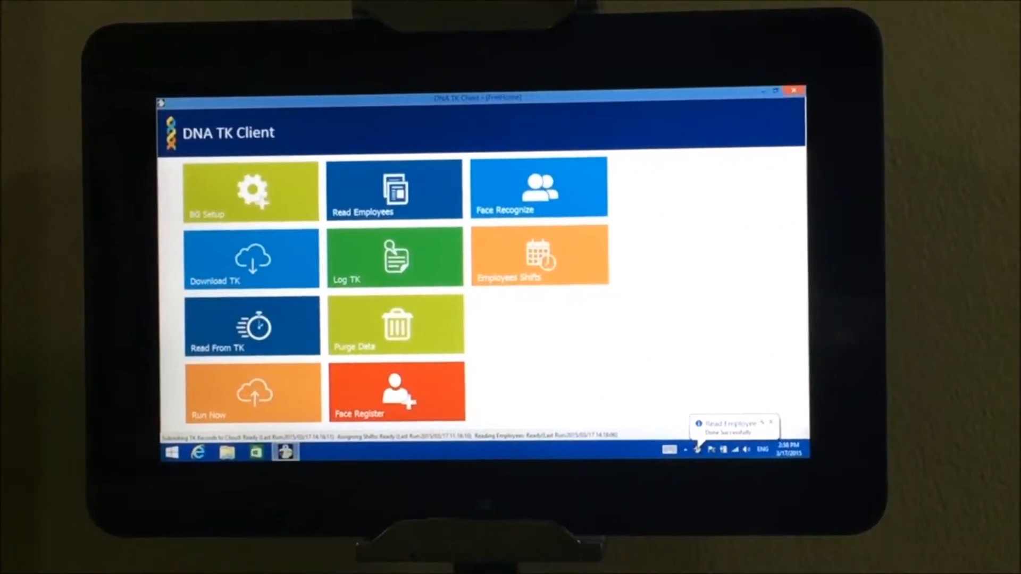
Open the Read From TK tile to view the 1594 succeeded attendance time readings.
left_click(539, 254)
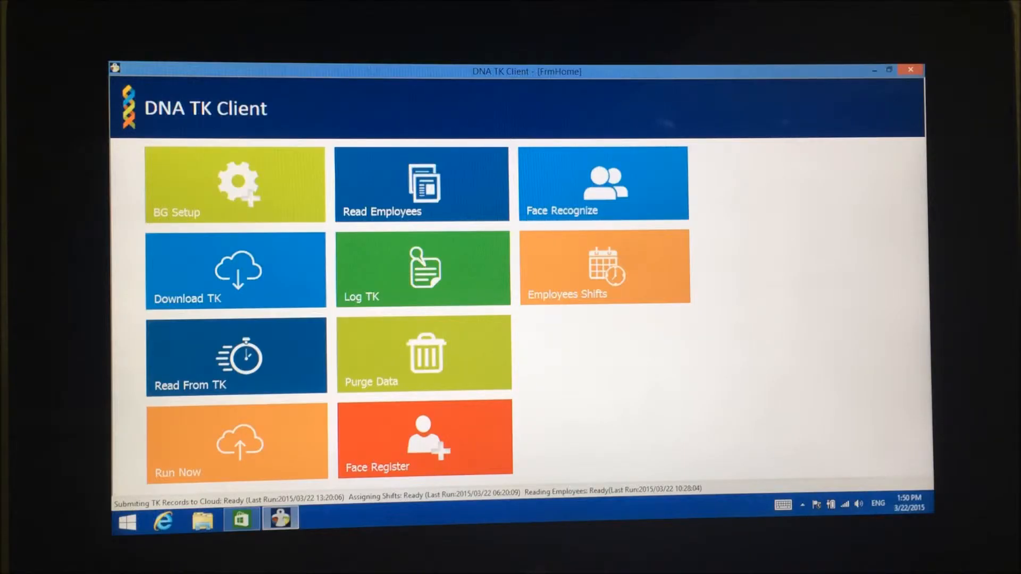
left_click(235, 356)
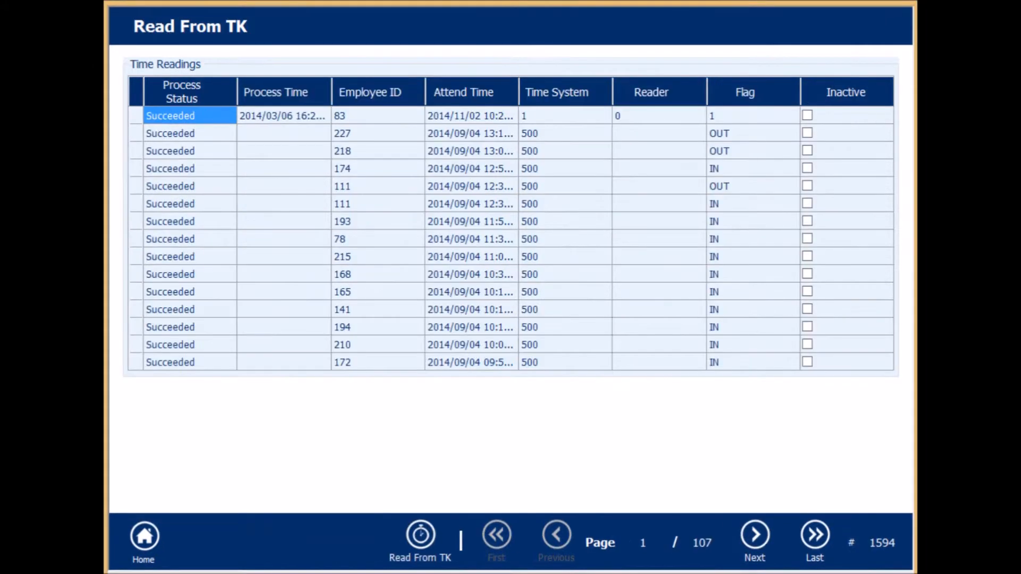